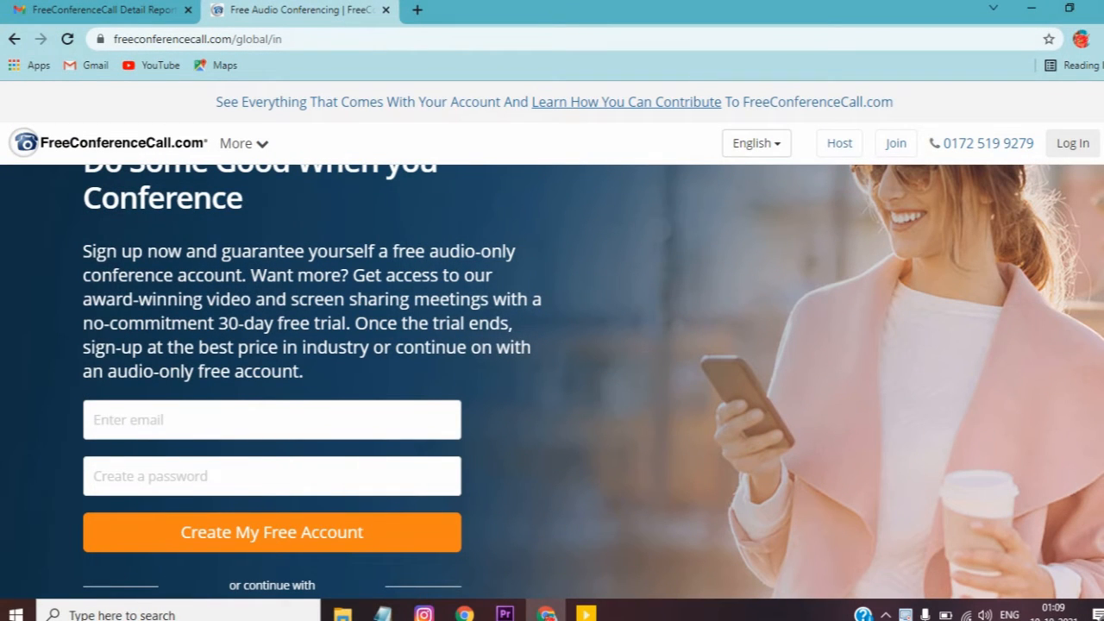
mouse_move(1073, 142)
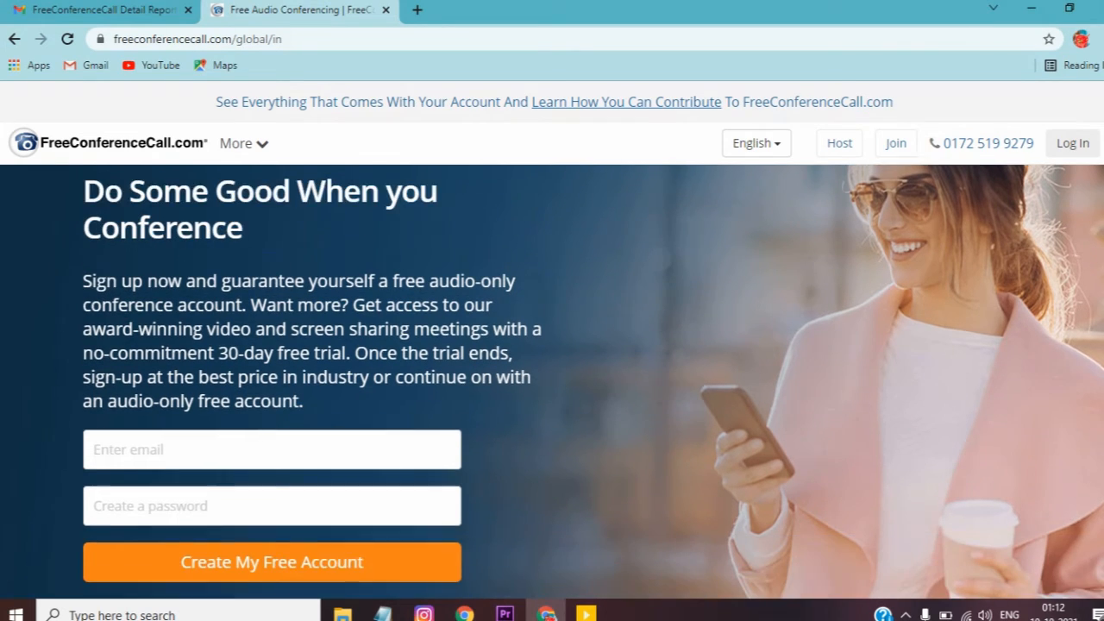
- Submit the blank sign-up form via Create My Free Account, triggering required warnings on email and password
scroll(down, 3)
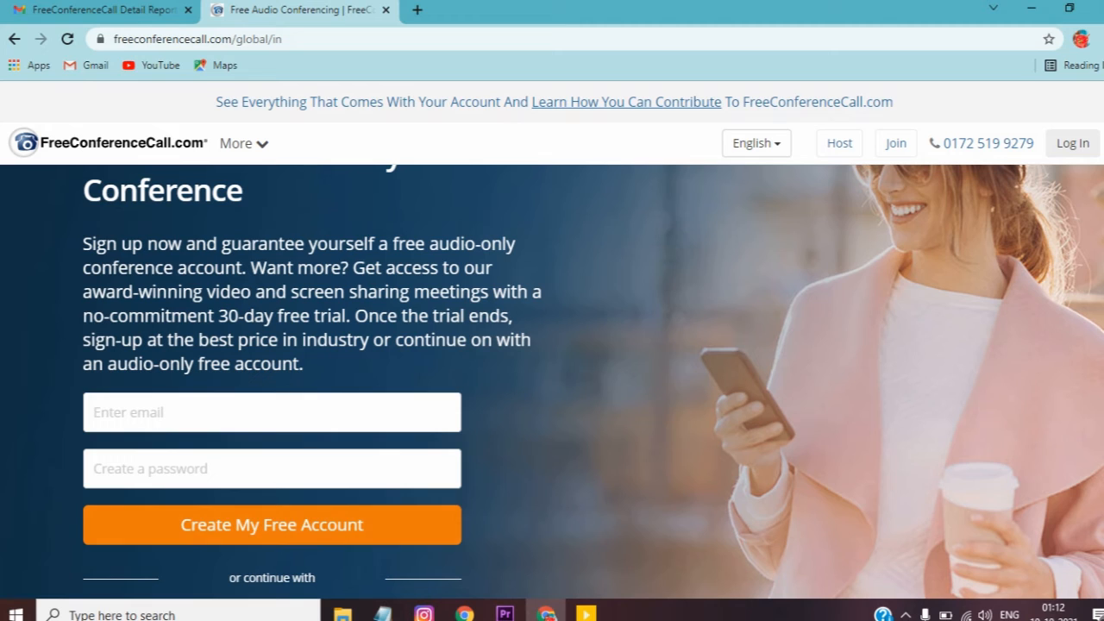
click(273, 524)
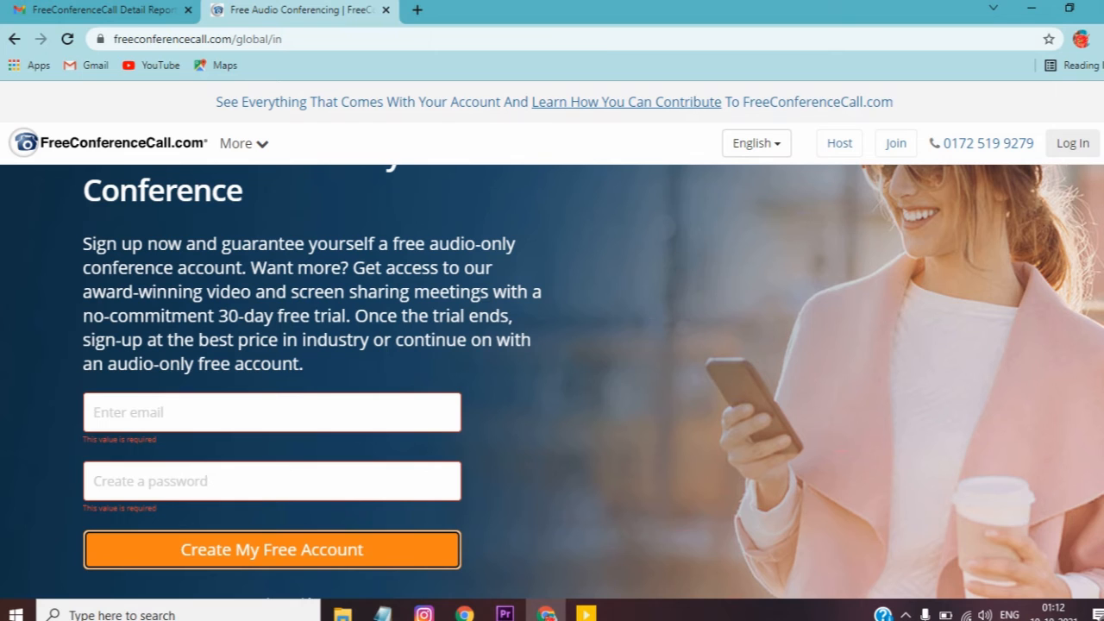
scroll(down, 3)
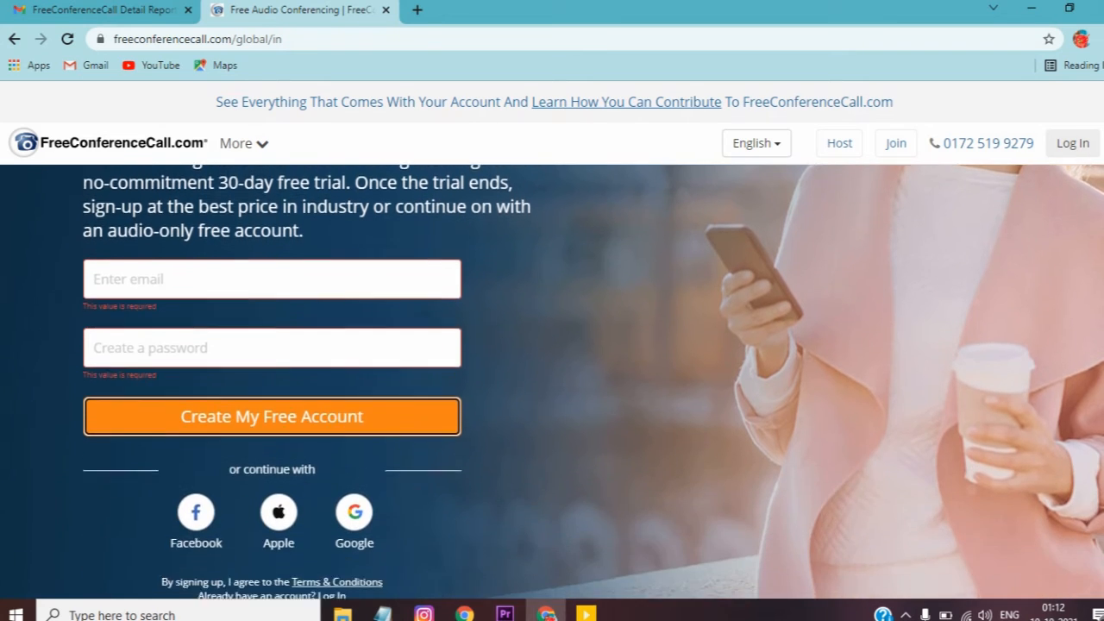
scroll(down, 3)
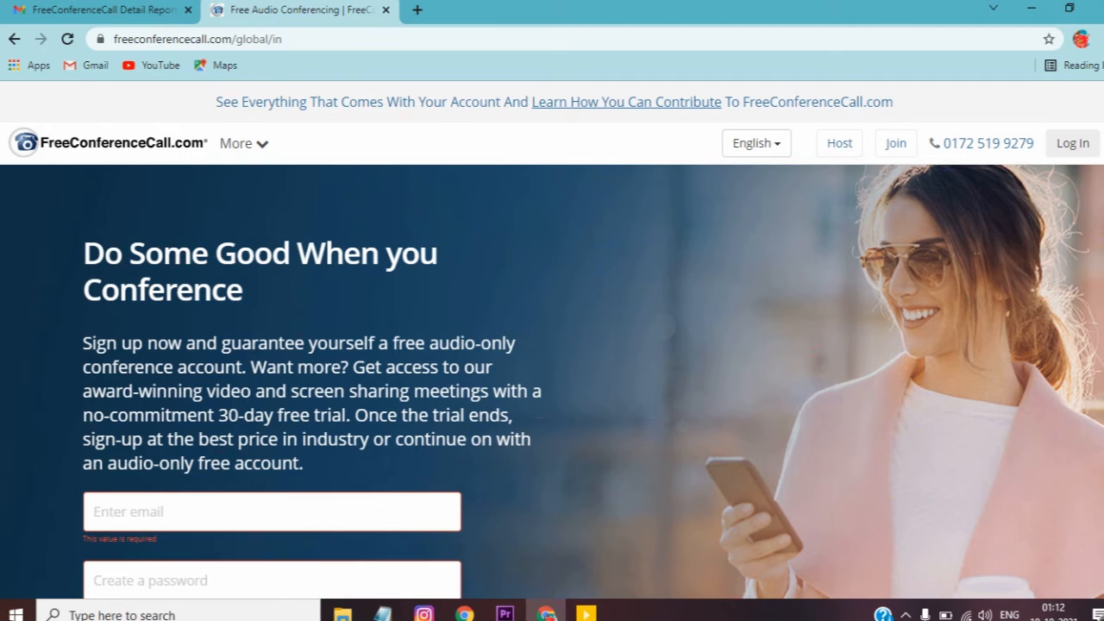
scroll(down, 3)
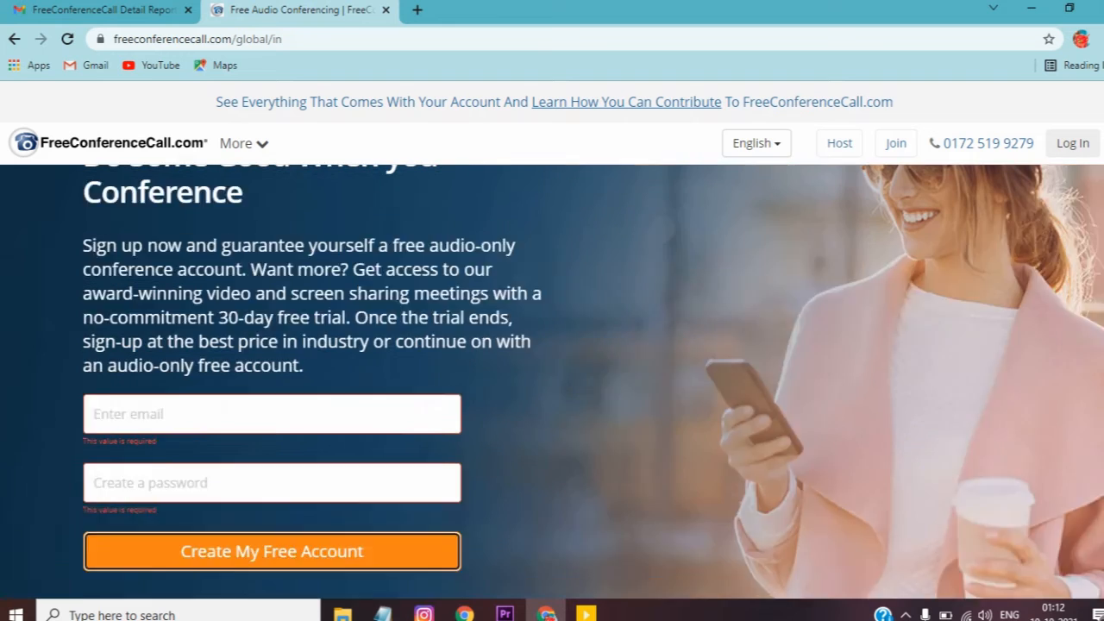
scroll(down, 3)
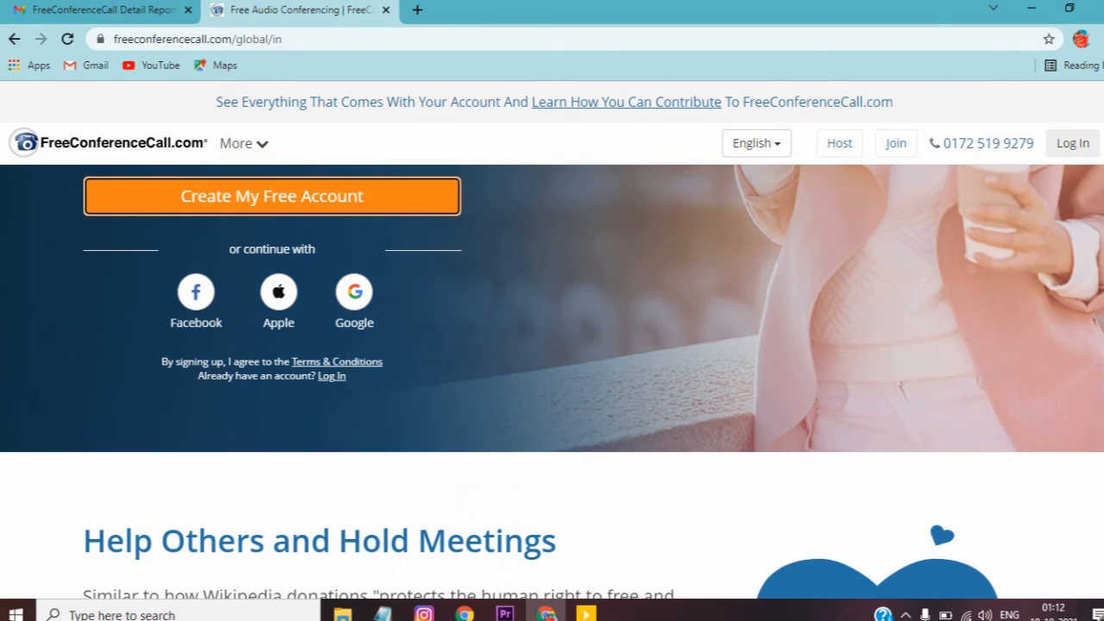
click(273, 196)
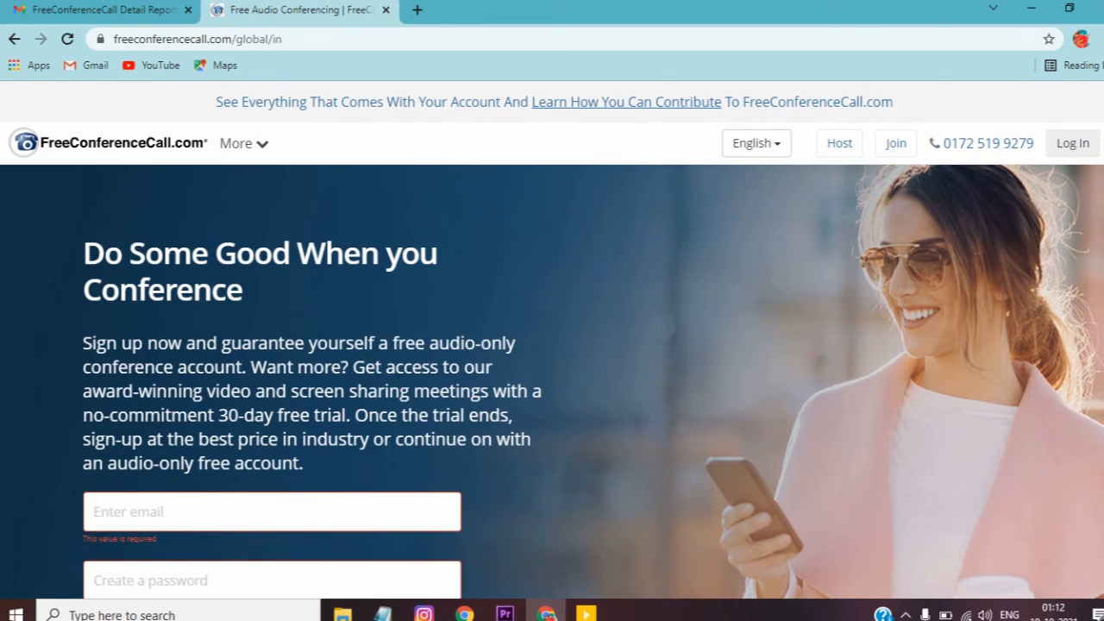